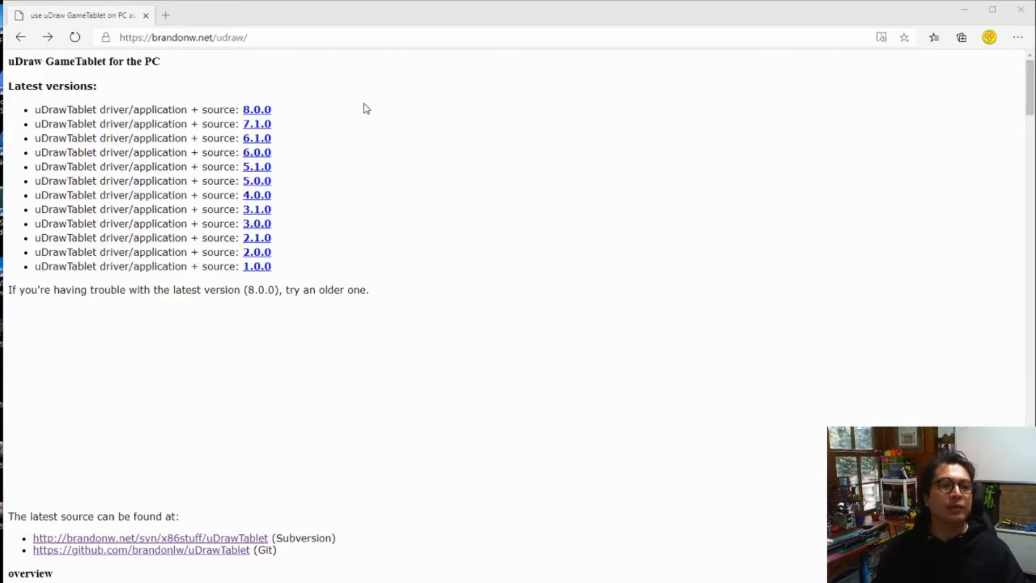
Step: Scroll the uDraw page down to the set-up and usage instructions
{"action": "left_click", "coordinate": [184, 37]}
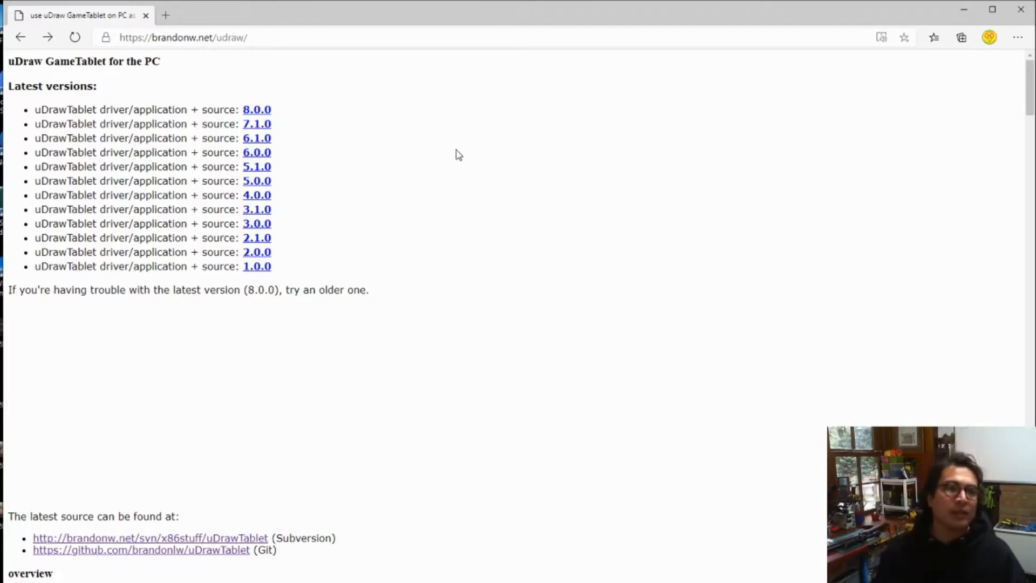
{"action": "mouse_move", "coordinate": [263, 88]}
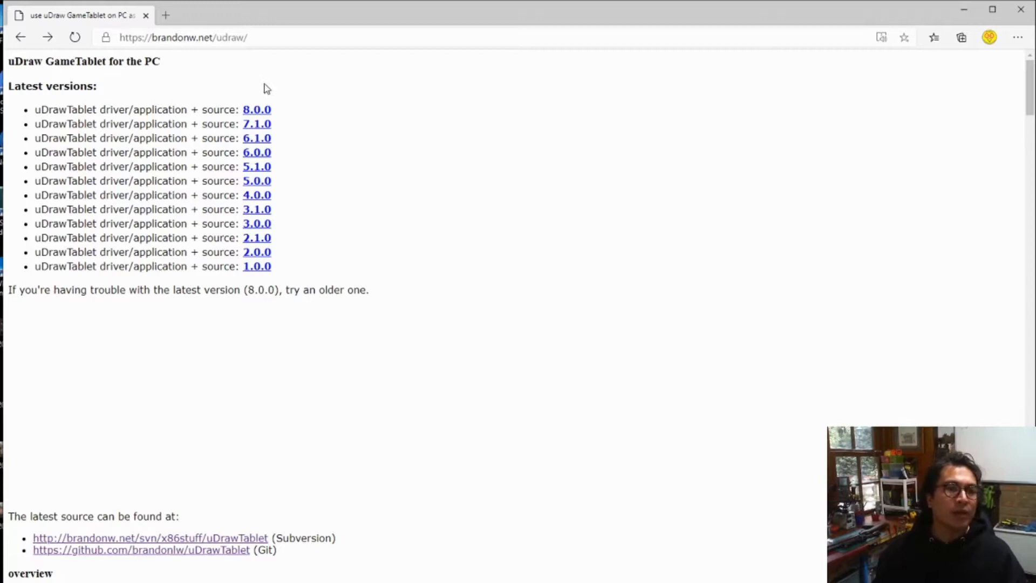
{"action": "mouse_move", "coordinate": [246, 275]}
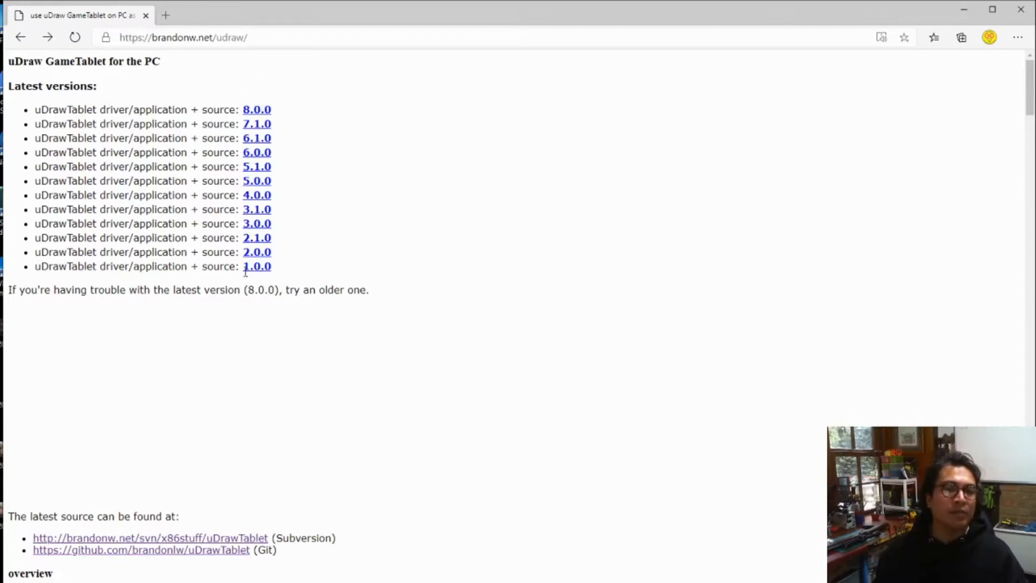
{"action": "mouse_move", "coordinate": [277, 122]}
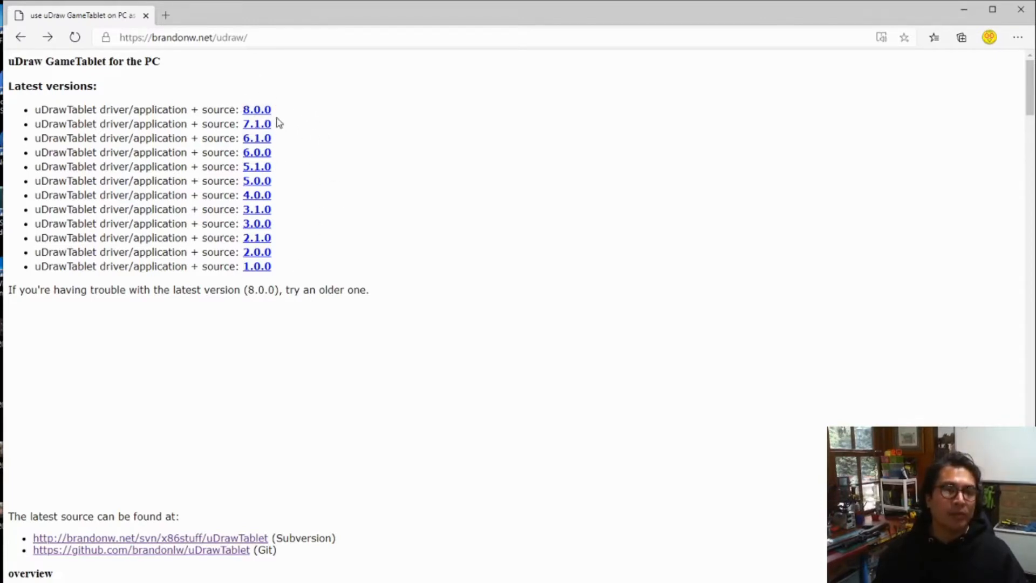
{"action": "mouse_move", "coordinate": [194, 326]}
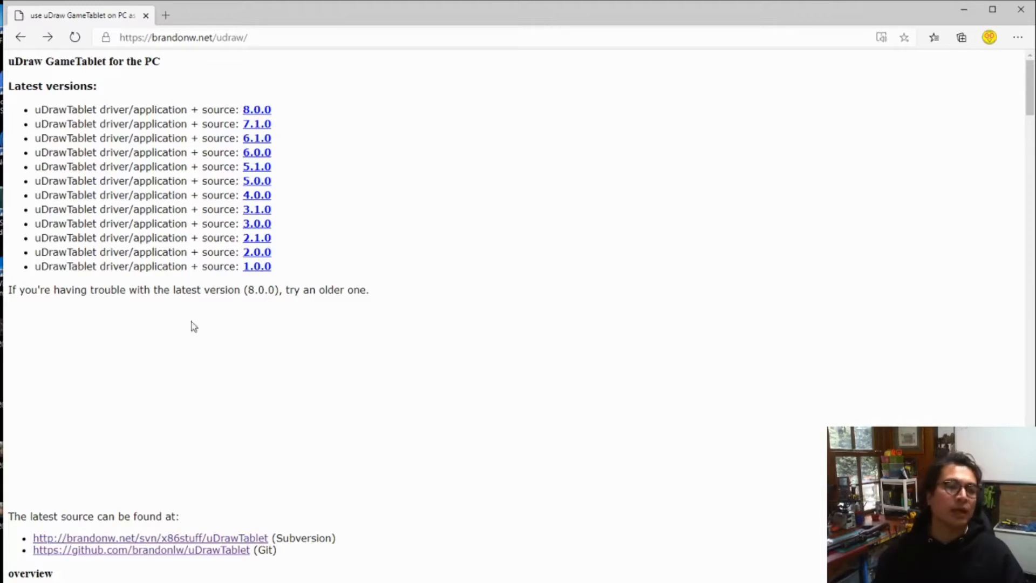
{"action": "mouse_move", "coordinate": [128, 314]}
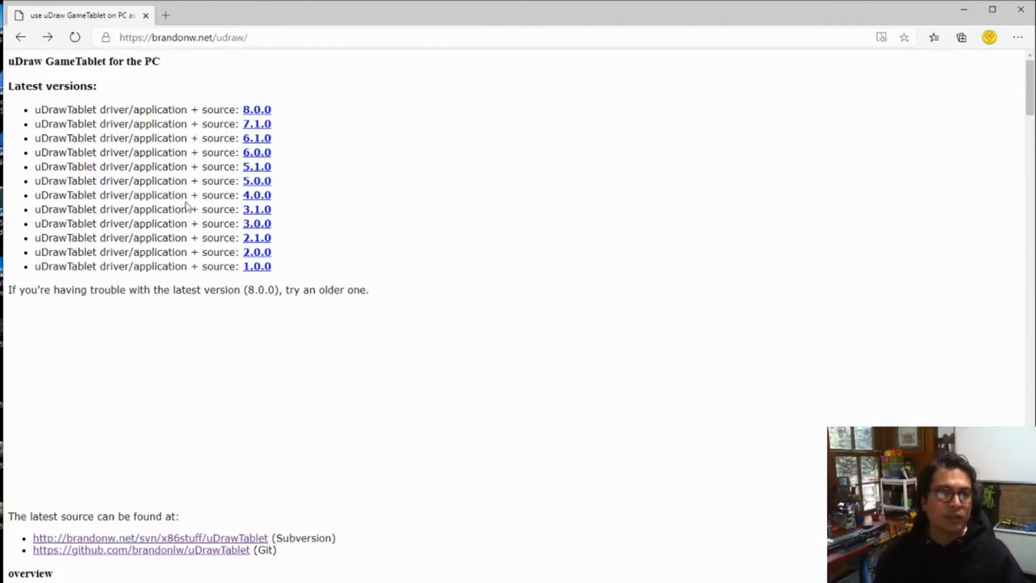
{"action": "scroll", "scroll_direction": "down", "scroll_amount": 3}
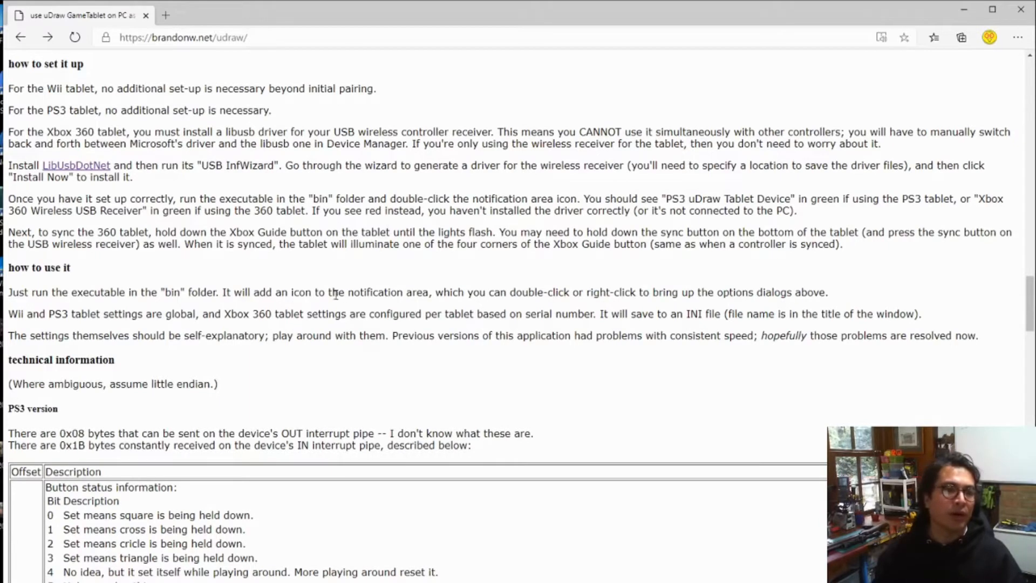
{"action": "mouse_move", "coordinate": [178, 194]}
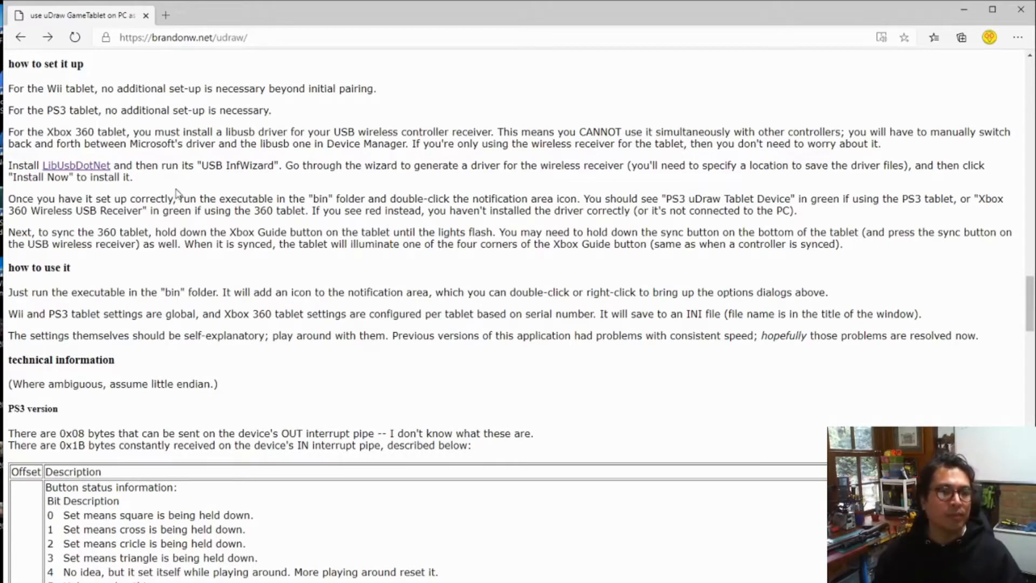
{"action": "mouse_move", "coordinate": [97, 170]}
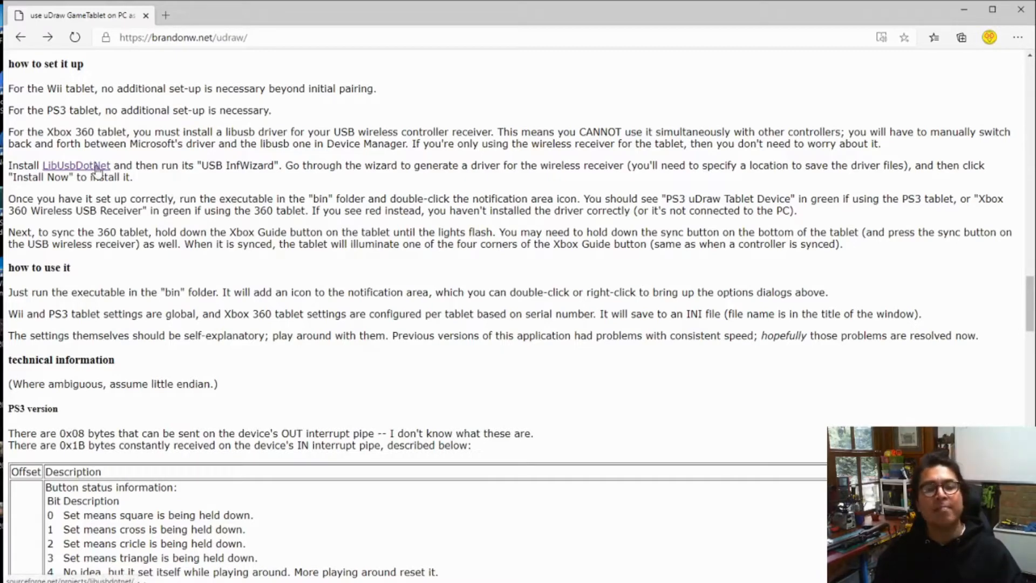
Step: Follow the LibUsbDotNet link to its SourceForge project page
{"action": "left_click", "coordinate": [78, 165]}
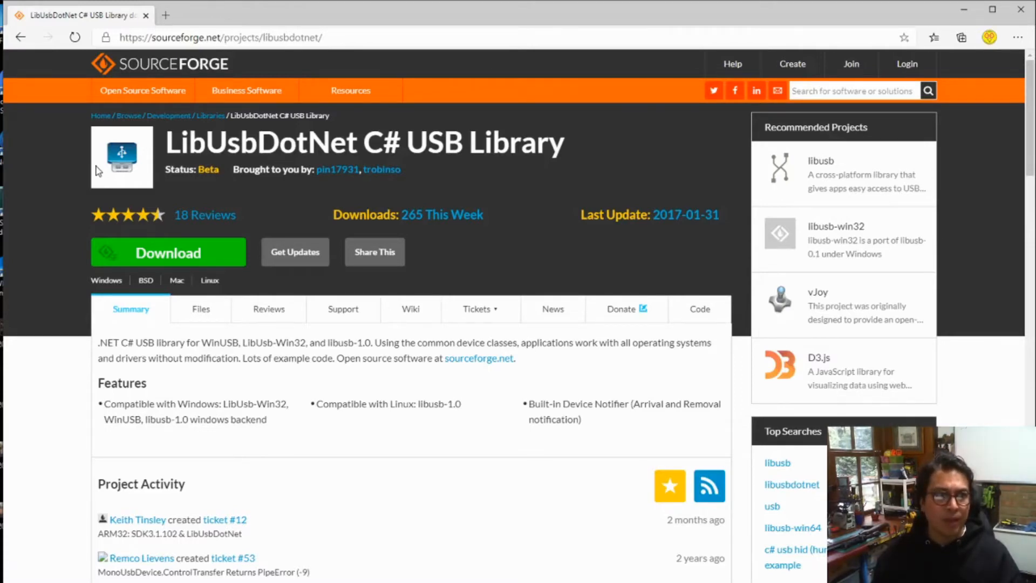
{"action": "mouse_move", "coordinate": [64, 196]}
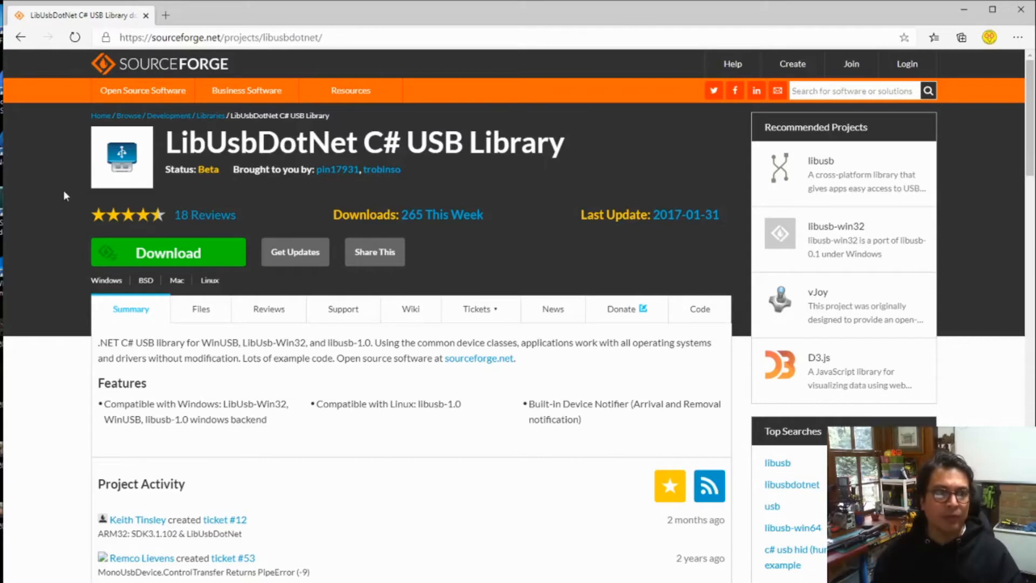
{"action": "mouse_move", "coordinate": [34, 55]}
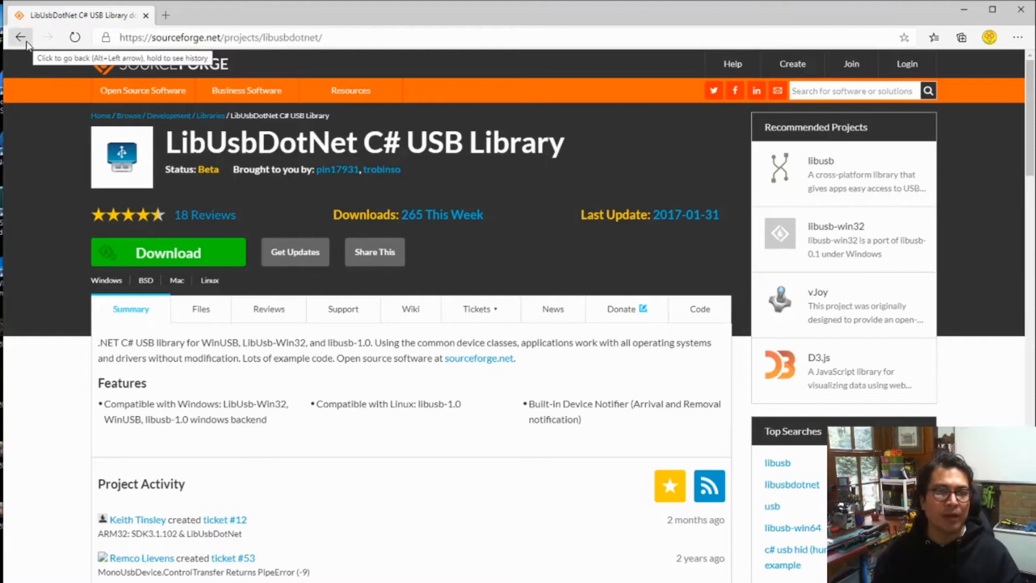
Step: Go back to the uDraw set-up instructions page in Edge
{"action": "left_click", "coordinate": [21, 36]}
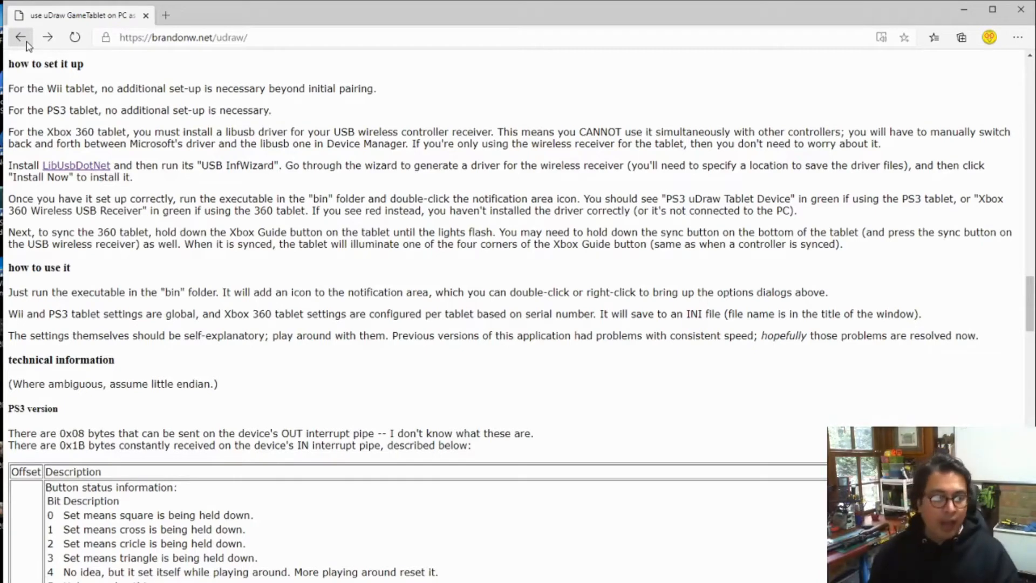
{"action": "mouse_move", "coordinate": [598, 578]}
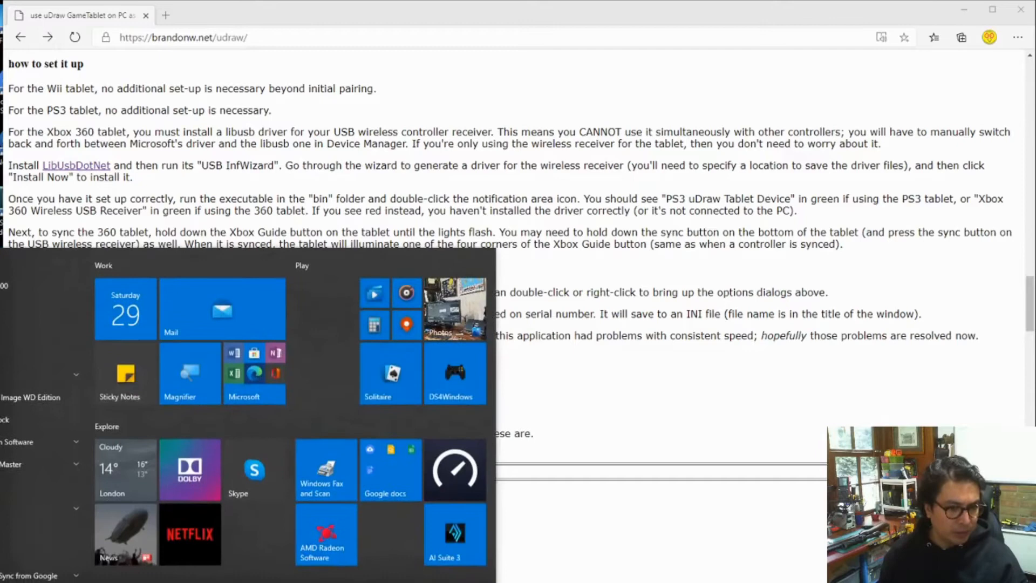
Step: Confirm uDraw GameTablet shows in Slot 1, then minimize Device Options
{"action": "scroll", "scroll_direction": "down", "scroll_amount": 3}
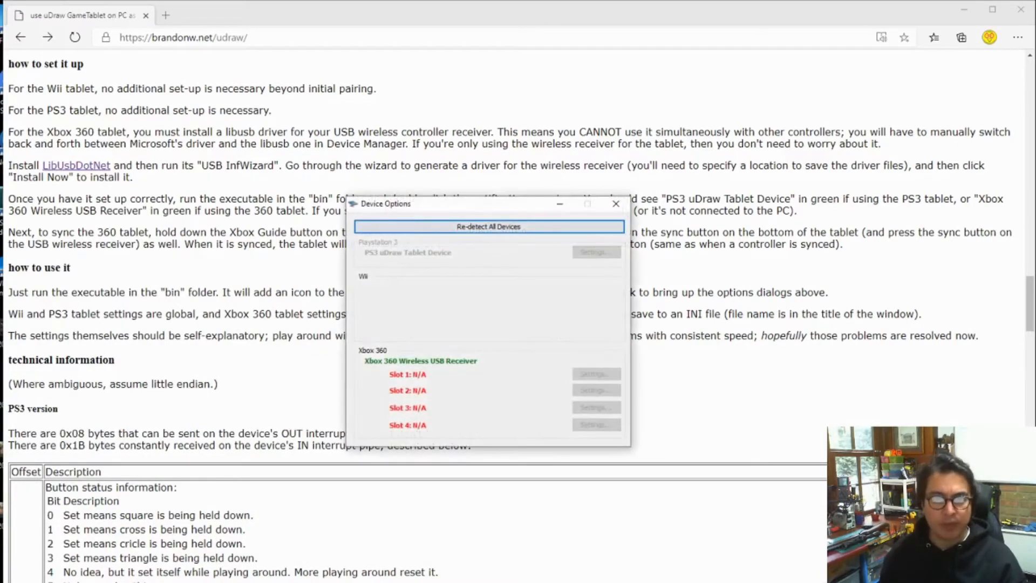
{"action": "mouse_move", "coordinate": [683, 325]}
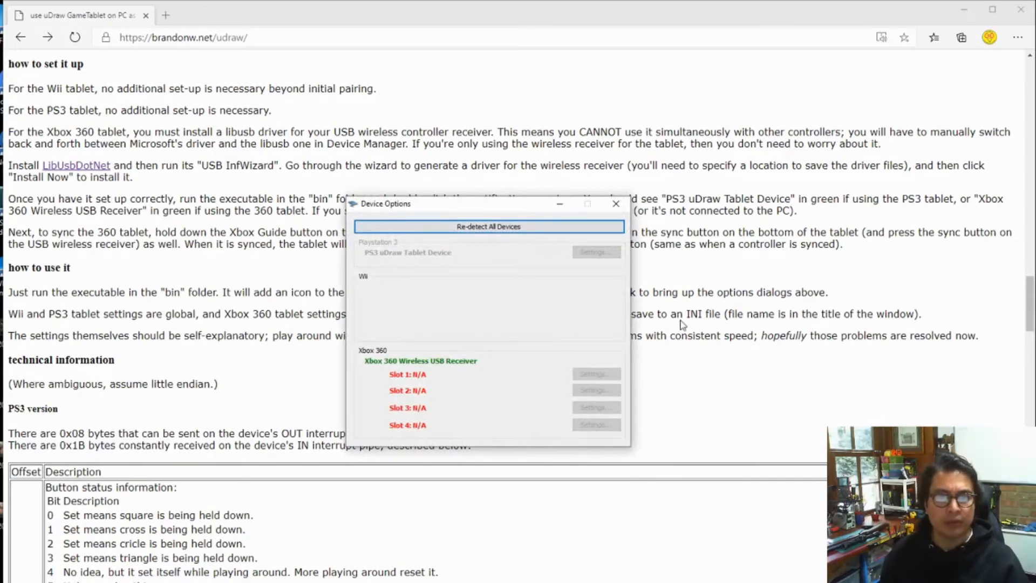
{"action": "mouse_move", "coordinate": [501, 308]}
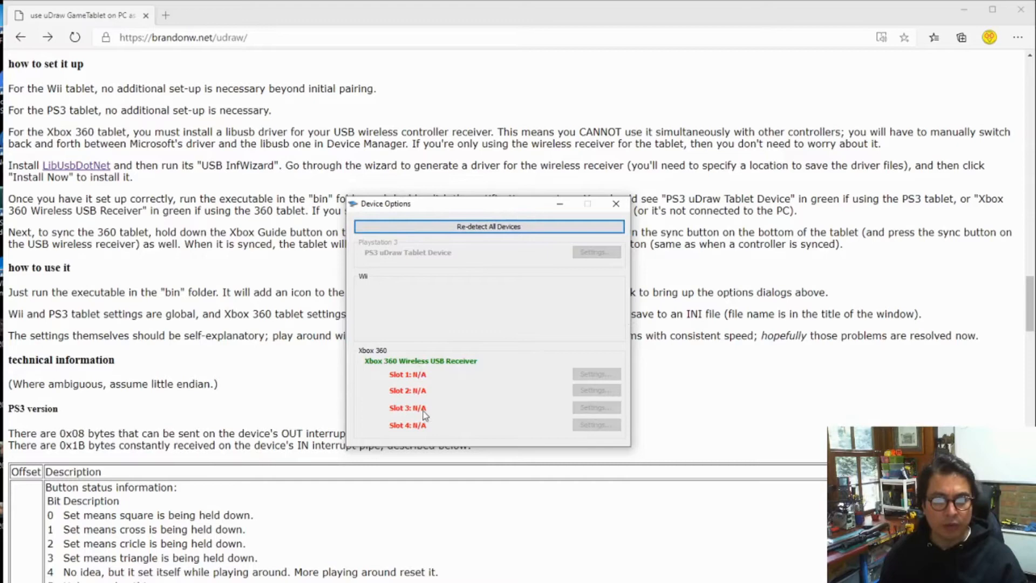
{"action": "mouse_move", "coordinate": [515, 438]}
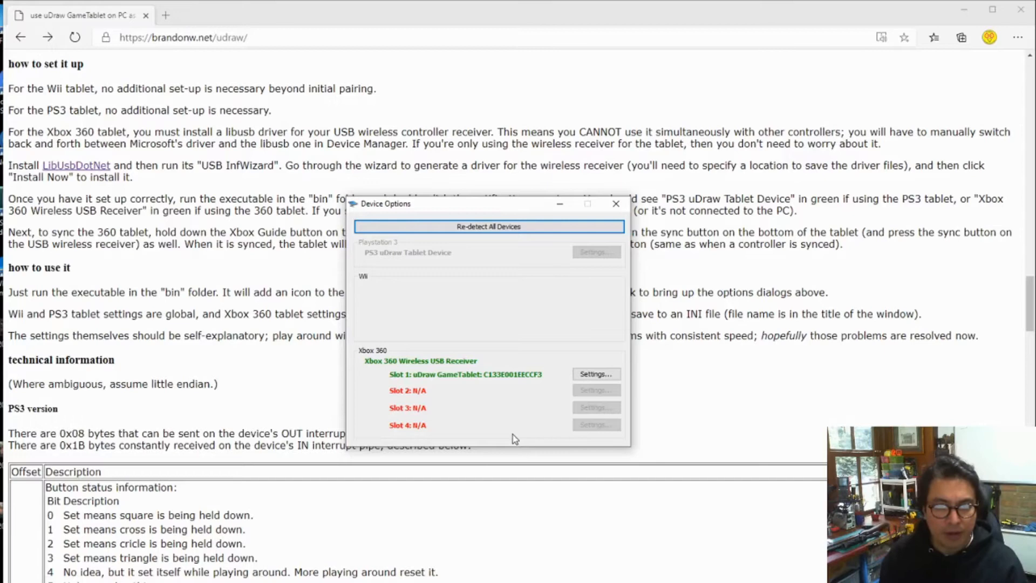
{"action": "mouse_move", "coordinate": [423, 388]}
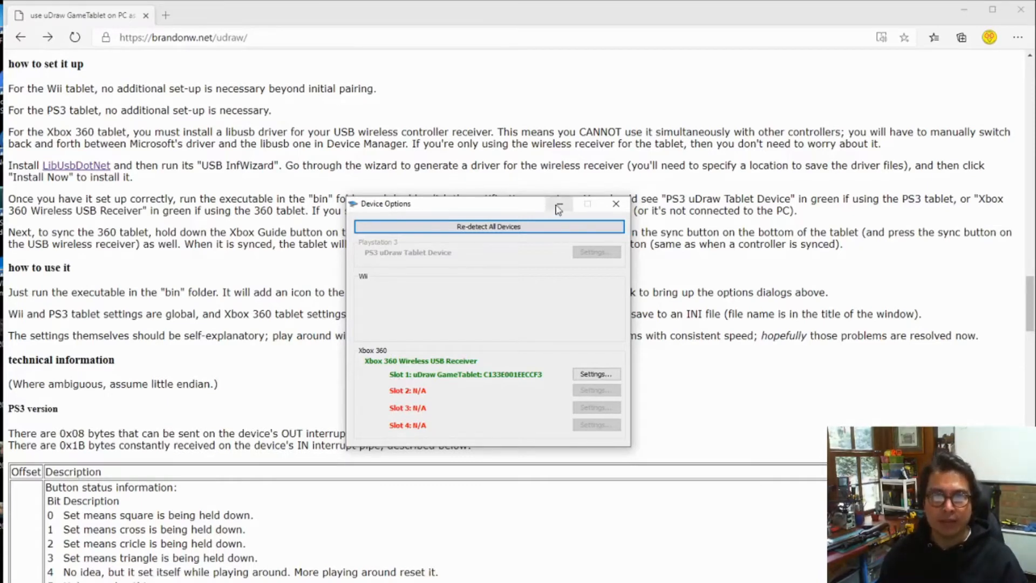
{"action": "left_click", "coordinate": [616, 204]}
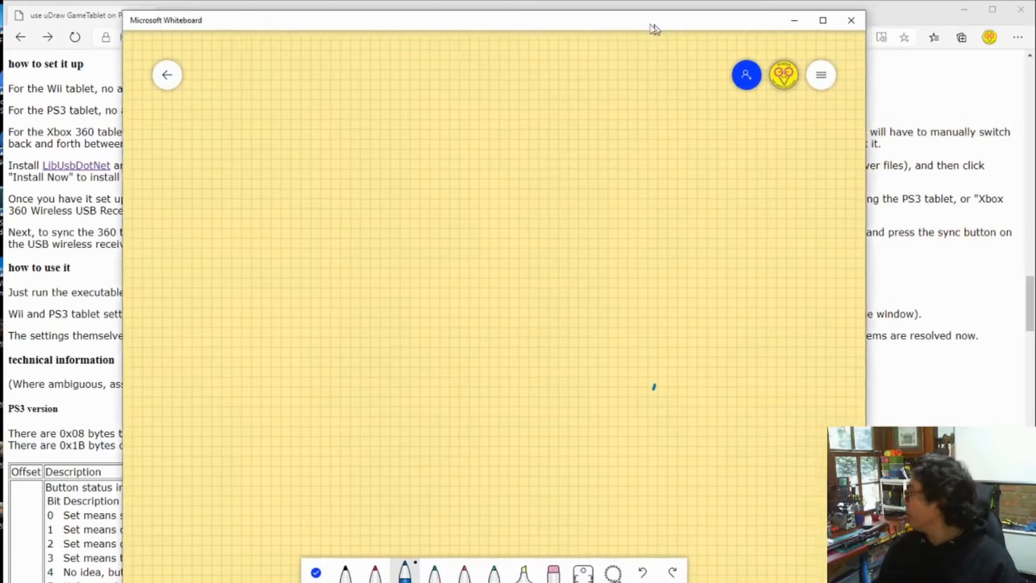
Step: Maximize Whiteboard and draw a blue test arc on the grid
{"action": "left_click", "coordinate": [823, 21]}
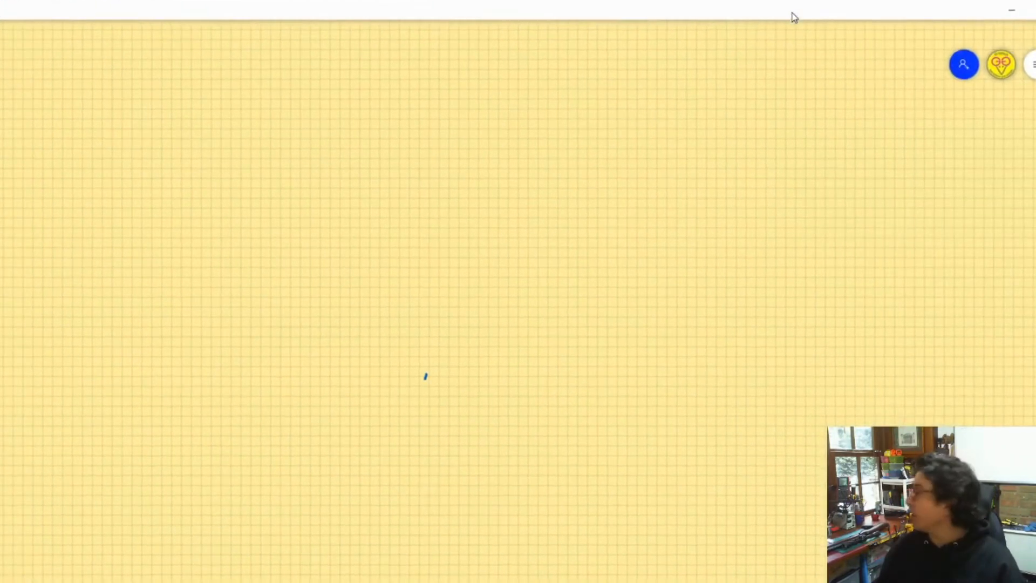
{"action": "mouse_move", "coordinate": [811, 164]}
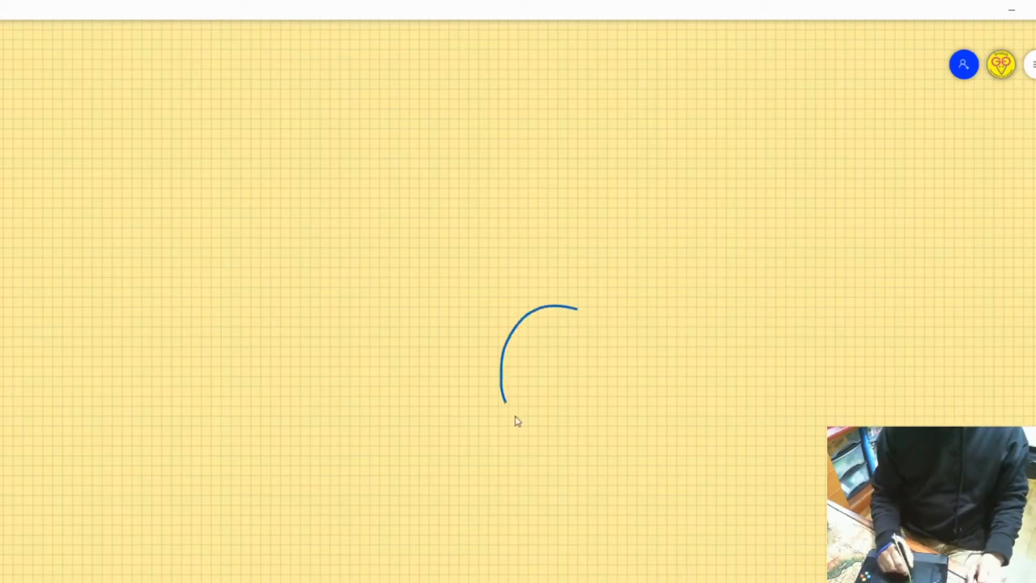
{"action": "left_click_drag", "start_coordinate": [502, 399], "coordinate": [556, 304]}
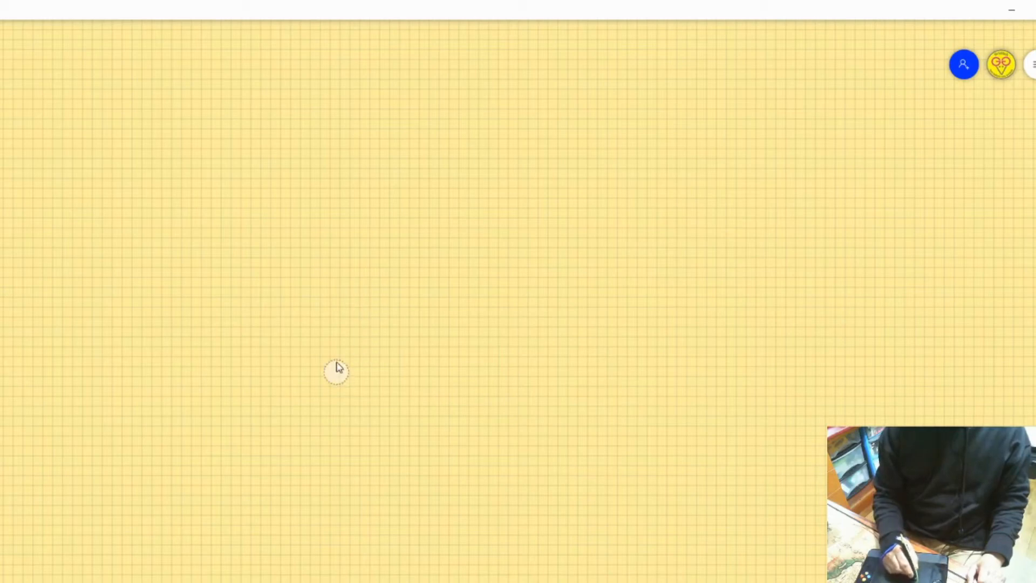
{"action": "mouse_move", "coordinate": [414, 362]}
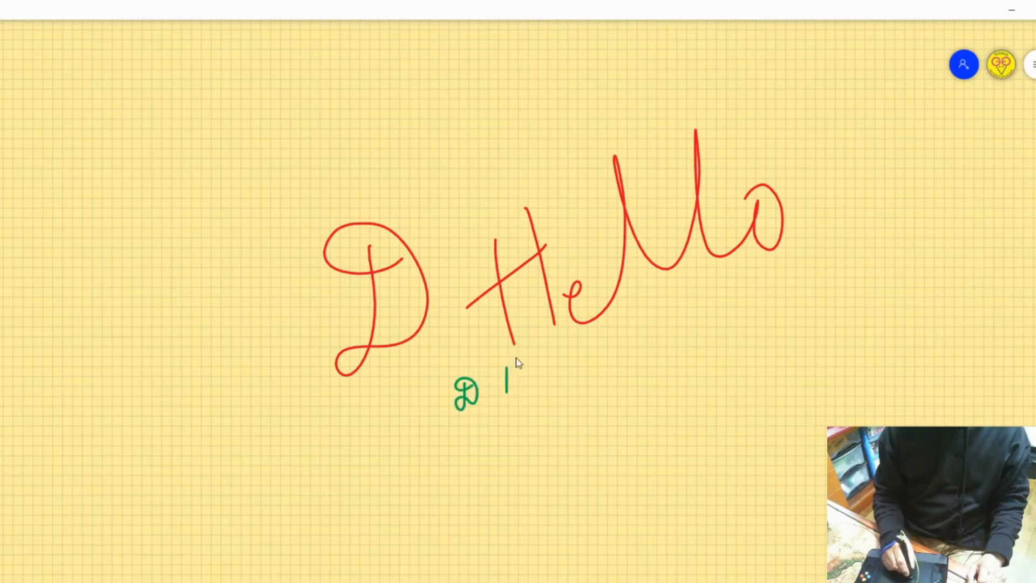
Step: Handwrite green test letters below the red Hello
{"action": "left_click_drag", "start_coordinate": [509, 367], "coordinate": [522, 389]}
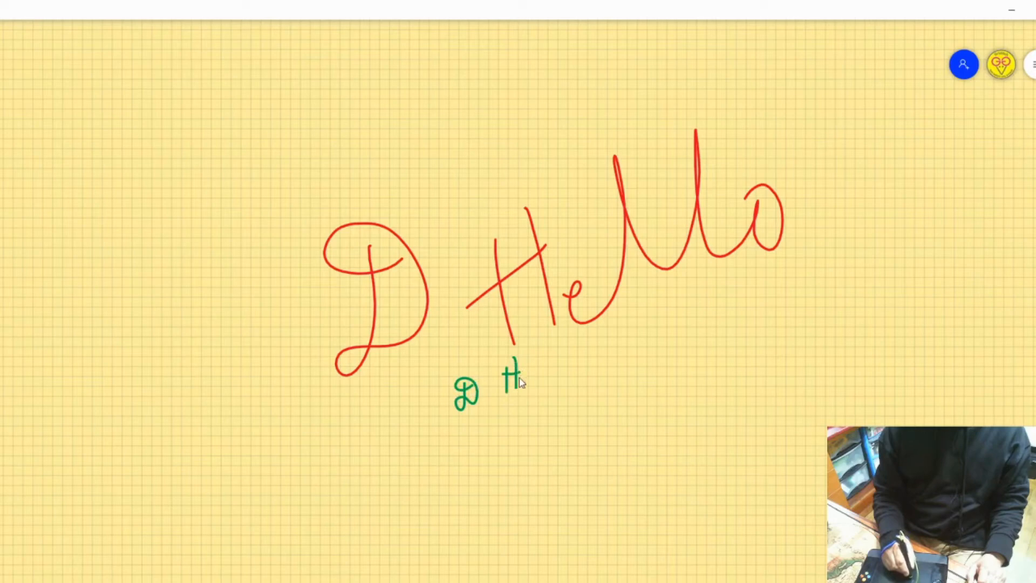
{"action": "left_click_drag", "start_coordinate": [522, 383], "coordinate": [545, 360]}
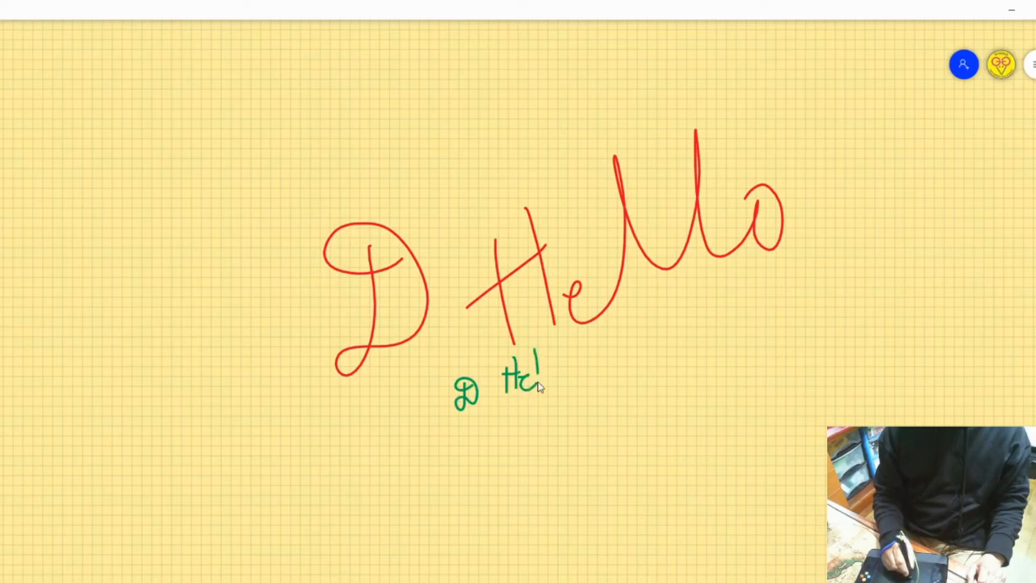
{"action": "left_click_drag", "start_coordinate": [541, 373], "coordinate": [562, 370]}
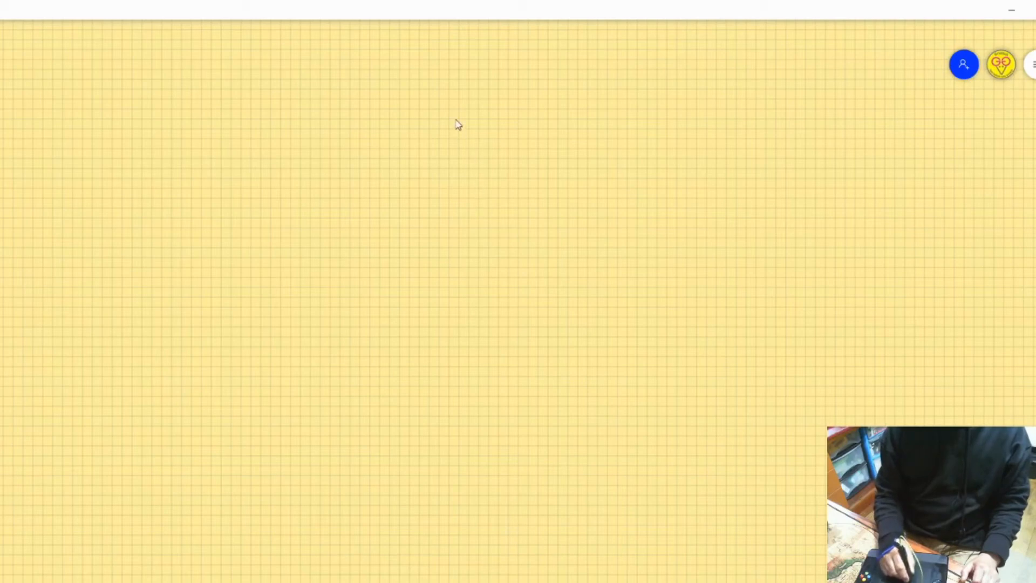
Step: Draw the banana's stem, body outline and raised left arm with its hand
{"action": "left_click_drag", "start_coordinate": [456, 119], "coordinate": [473, 142]}
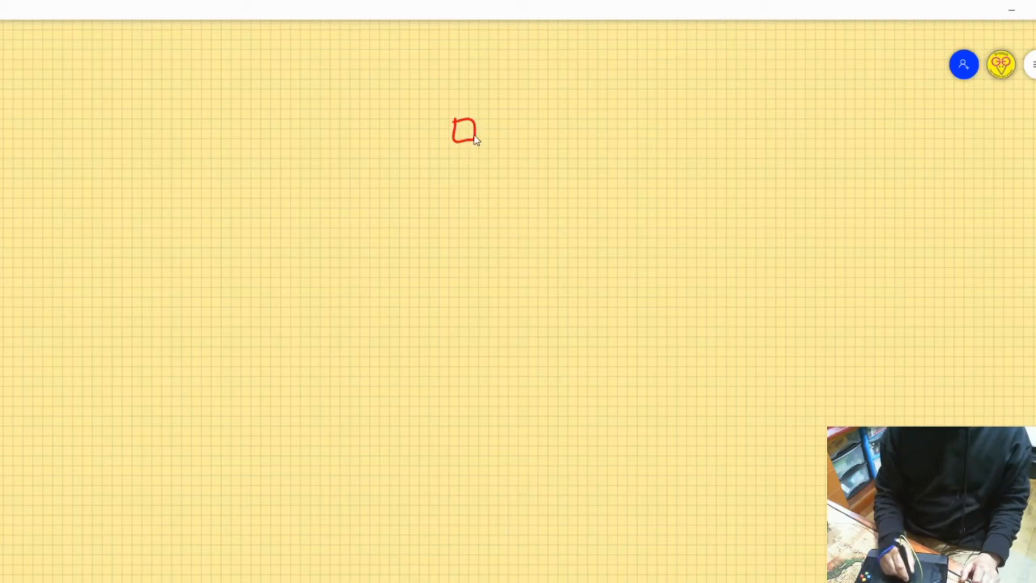
{"action": "left_click_drag", "start_coordinate": [476, 135], "coordinate": [572, 248]}
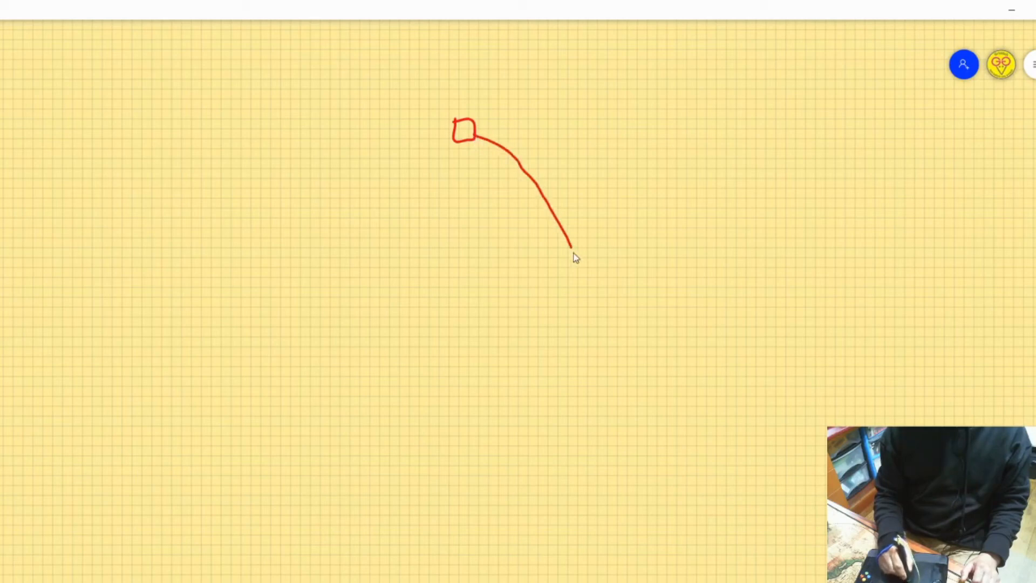
{"action": "left_click_drag", "start_coordinate": [568, 247], "coordinate": [529, 482]}
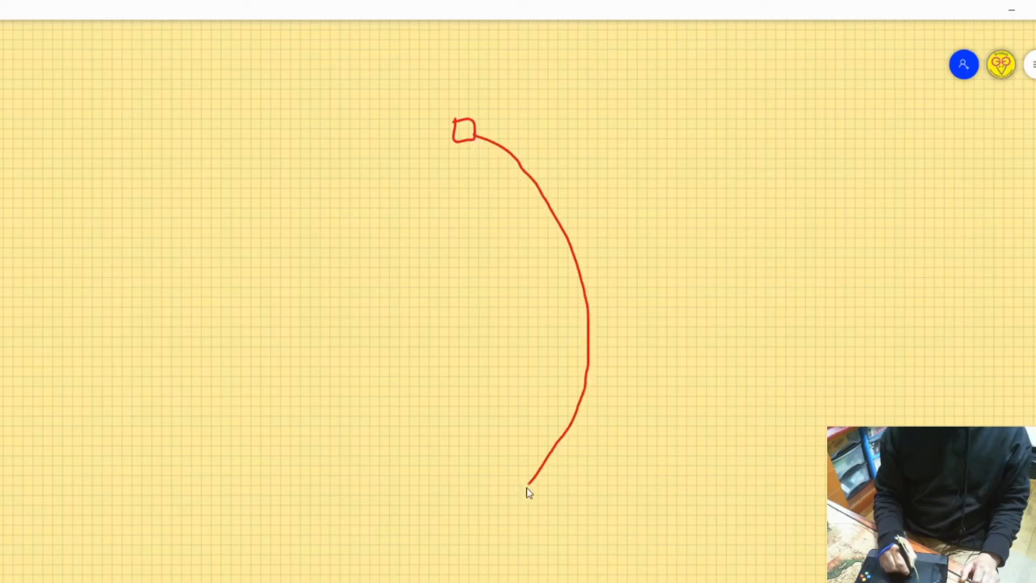
{"action": "left_click_drag", "start_coordinate": [529, 482], "coordinate": [465, 456]}
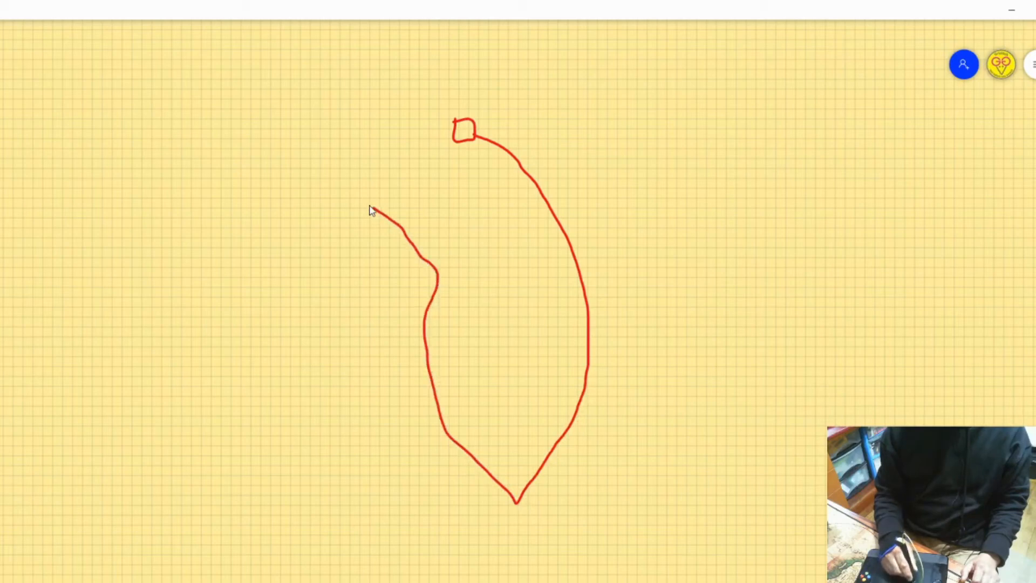
{"action": "left_click_drag", "start_coordinate": [380, 198], "coordinate": [374, 209]}
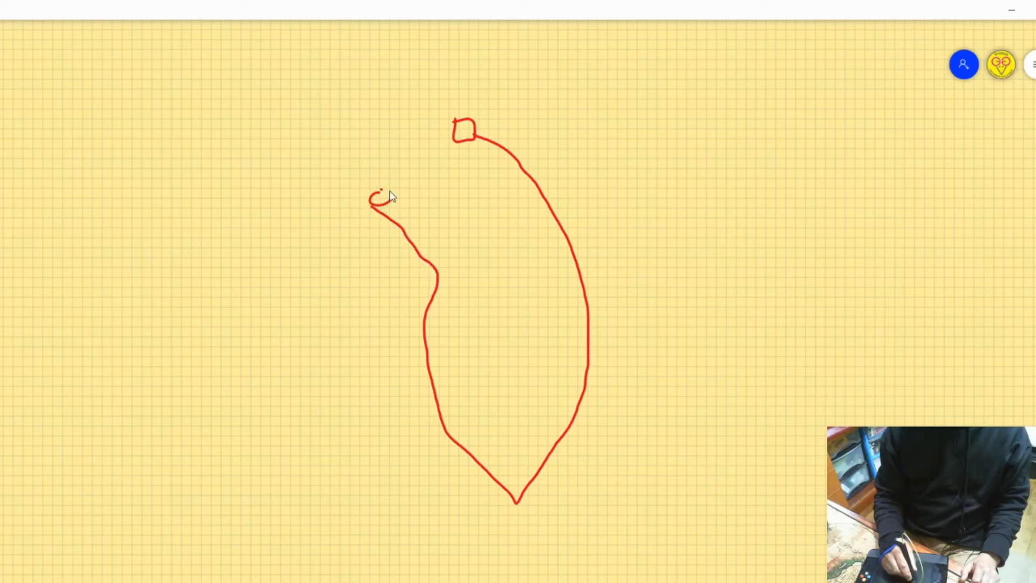
{"action": "left_click_drag", "start_coordinate": [382, 195], "coordinate": [420, 198]}
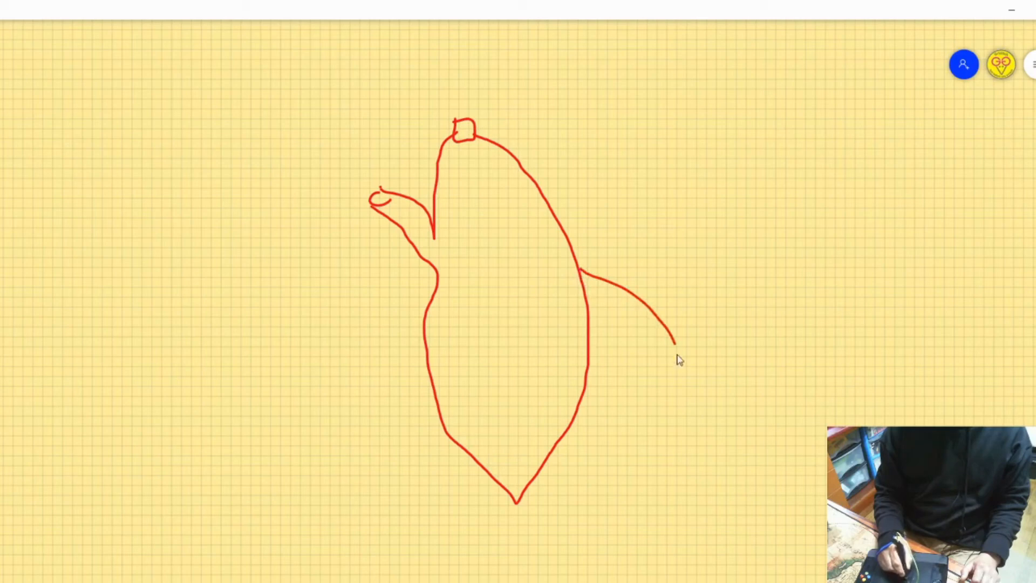
Step: Add the right arm, lower left arm, and both legs with feet
{"action": "left_click_drag", "start_coordinate": [671, 341], "coordinate": [654, 412]}
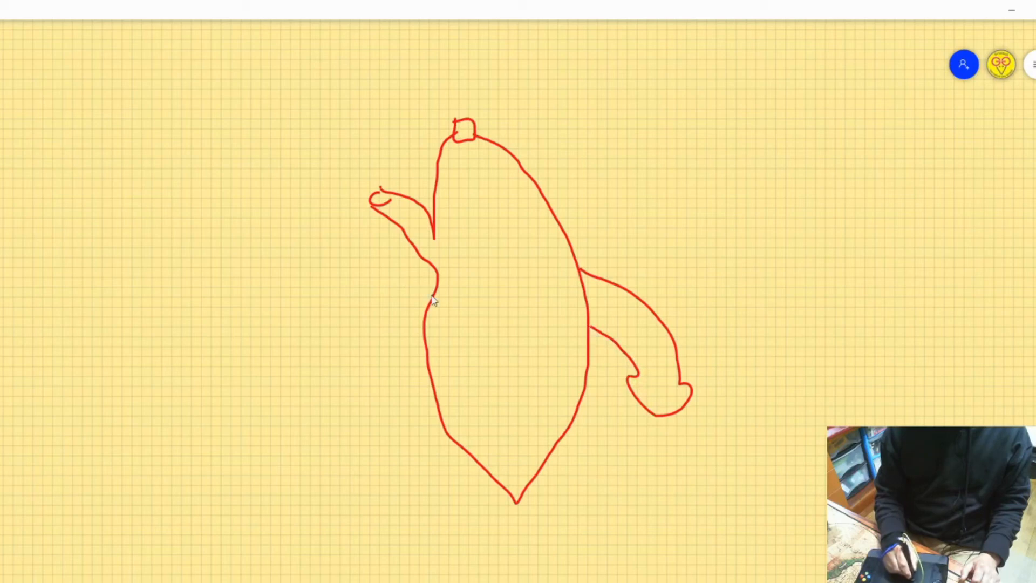
{"action": "left_click_drag", "start_coordinate": [419, 294], "coordinate": [363, 371]}
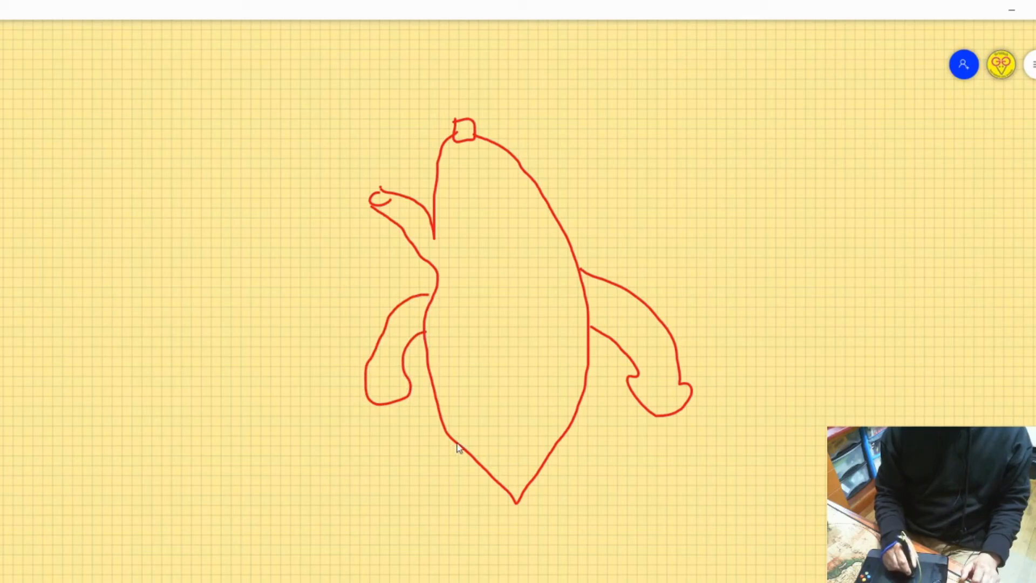
{"action": "left_click_drag", "start_coordinate": [456, 433], "coordinate": [442, 519]}
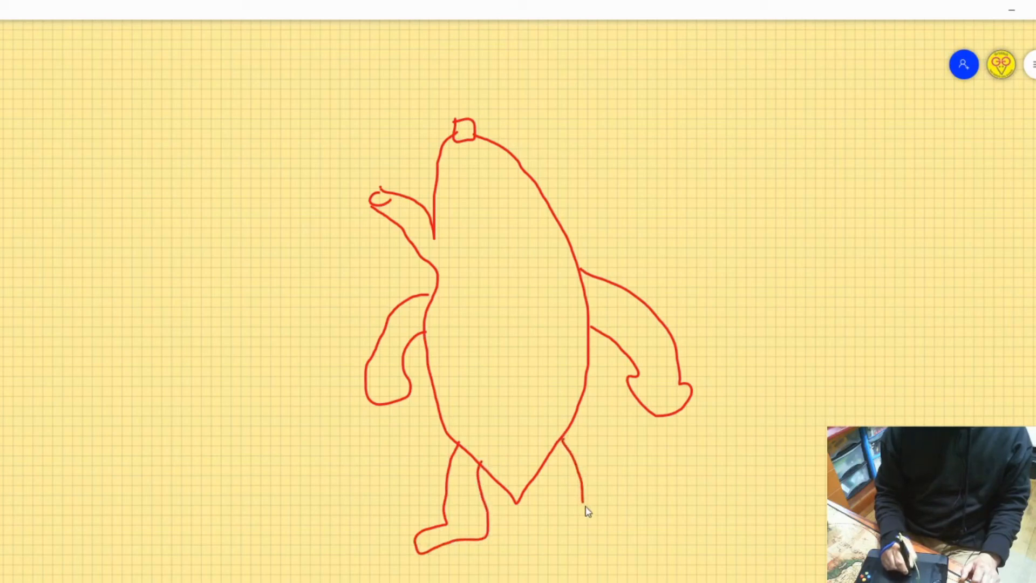
{"action": "left_click_drag", "start_coordinate": [580, 492], "coordinate": [608, 529]}
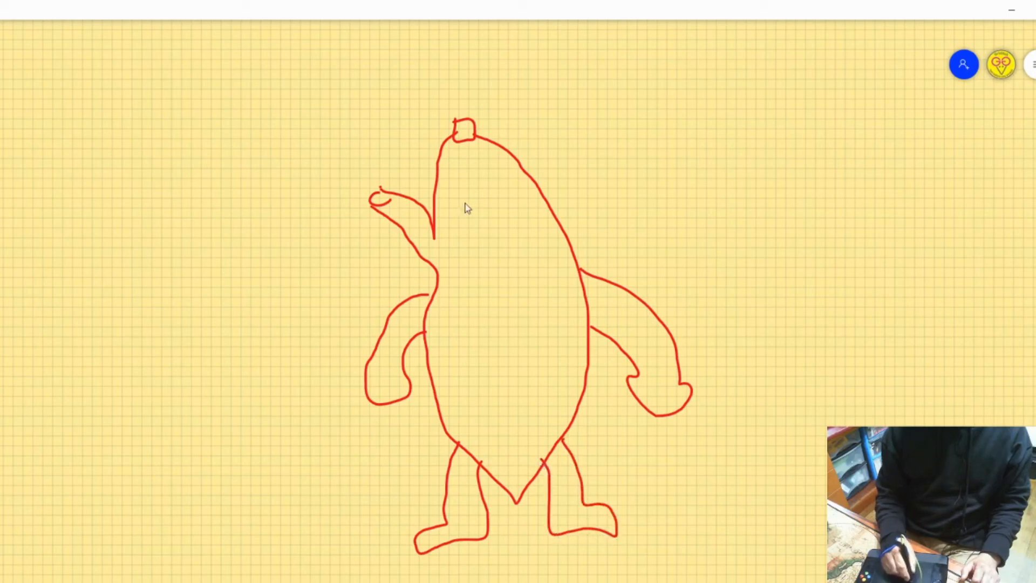
Step: Draw two eyes and a small mouth on the banana's face
{"action": "left_click_drag", "start_coordinate": [462, 198], "coordinate": [459, 211]}
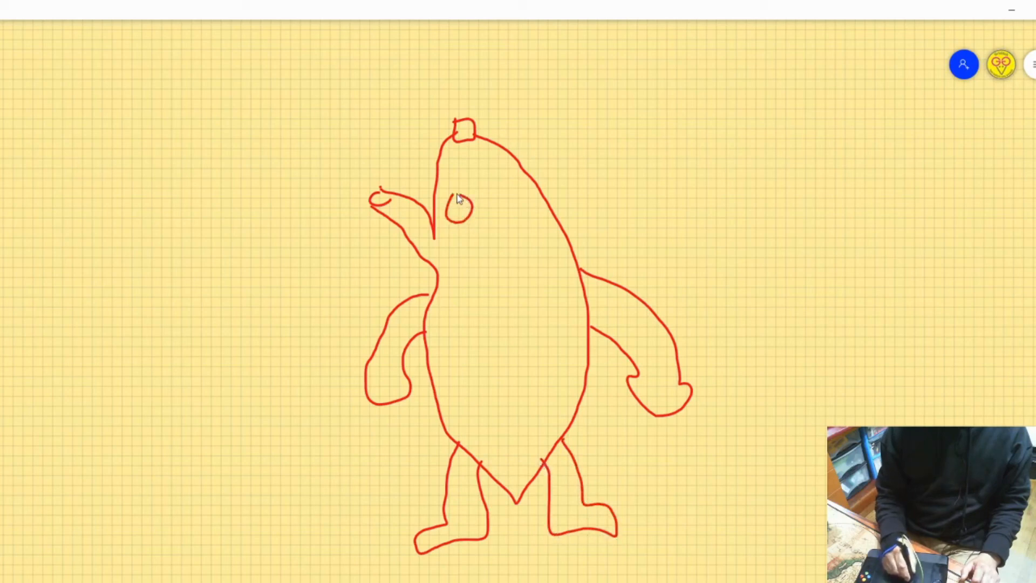
{"action": "left_click_drag", "start_coordinate": [492, 195], "coordinate": [509, 215]}
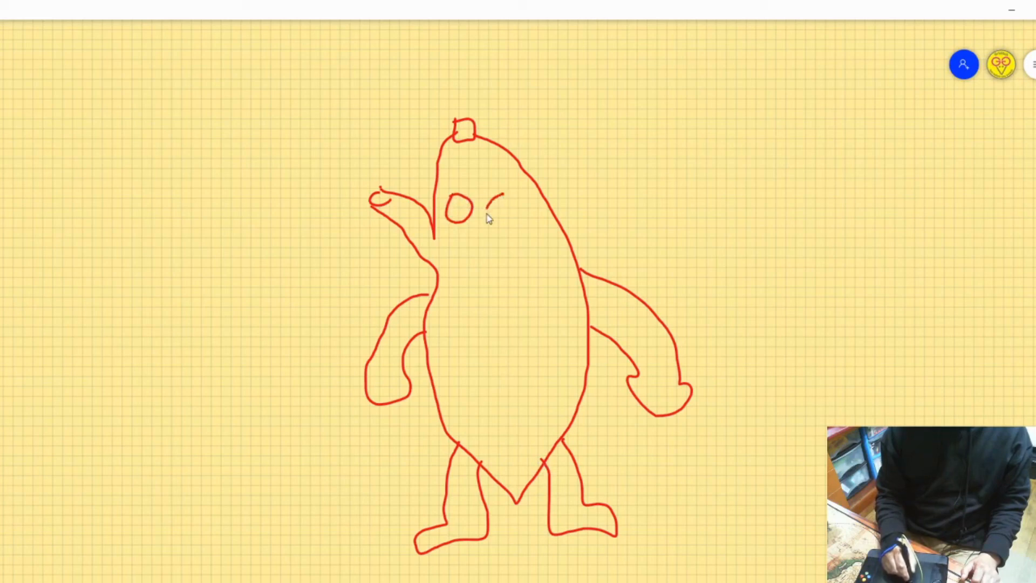
{"action": "left_click_drag", "start_coordinate": [499, 195], "coordinate": [499, 224]}
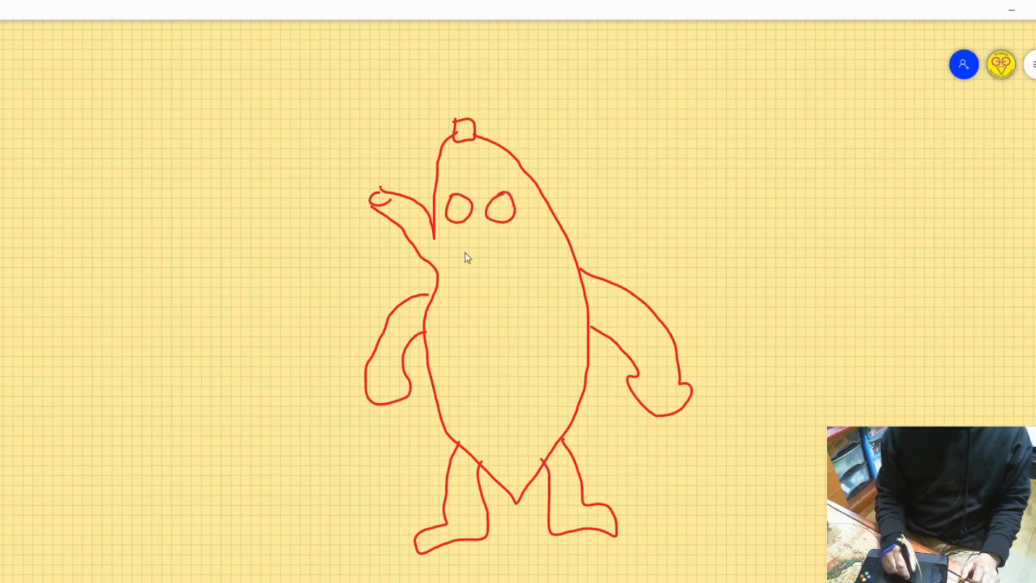
{"action": "left_click_drag", "start_coordinate": [476, 241], "coordinate": [482, 248]}
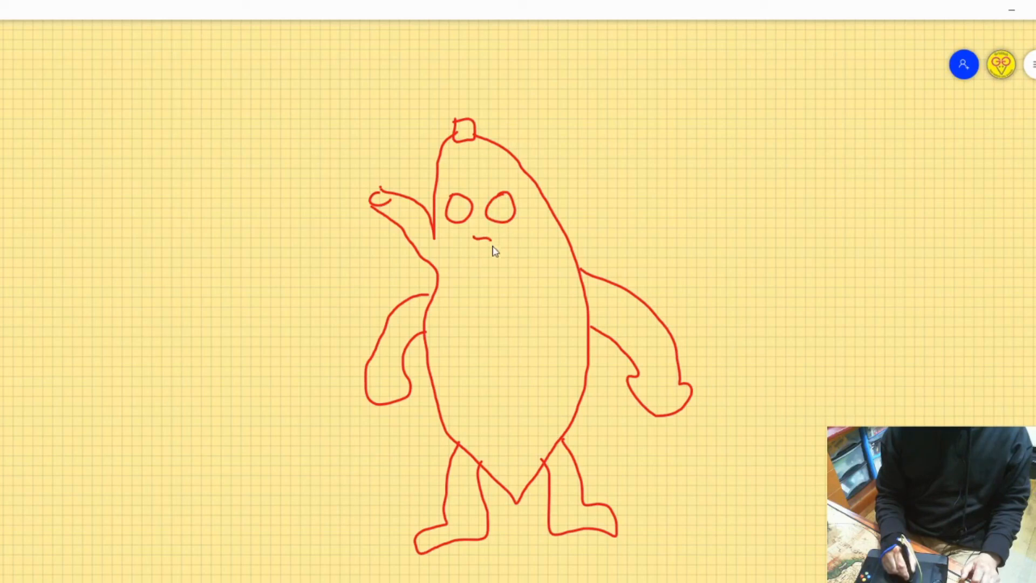
{"action": "left_click_drag", "start_coordinate": [476, 238], "coordinate": [482, 250]}
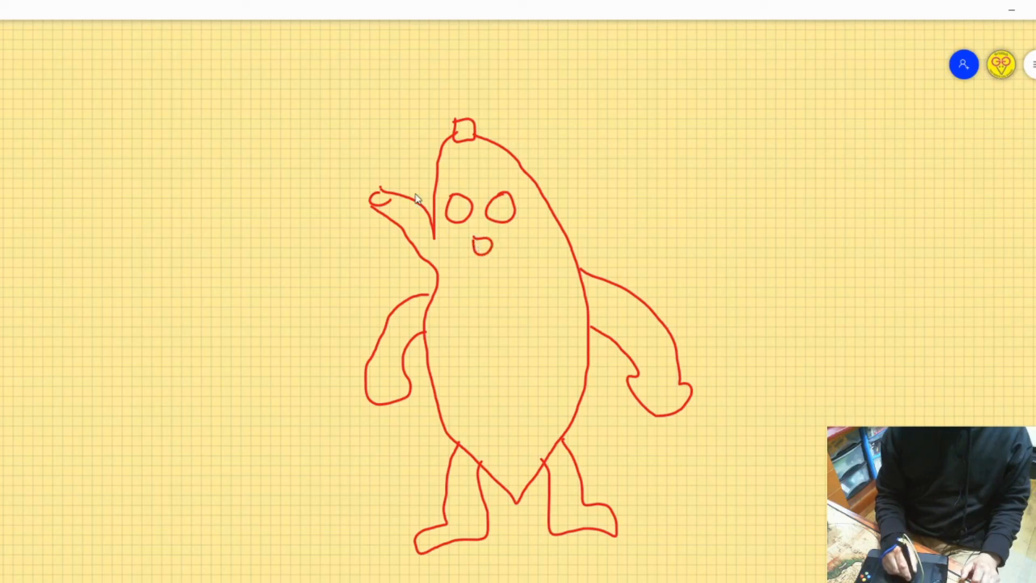
{"action": "mouse_move", "coordinate": [464, 151]}
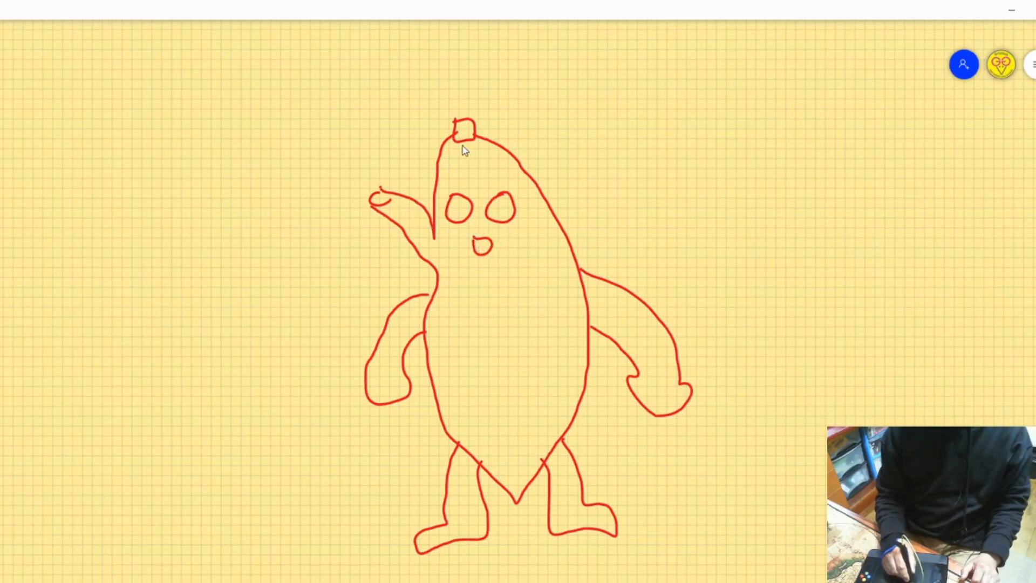